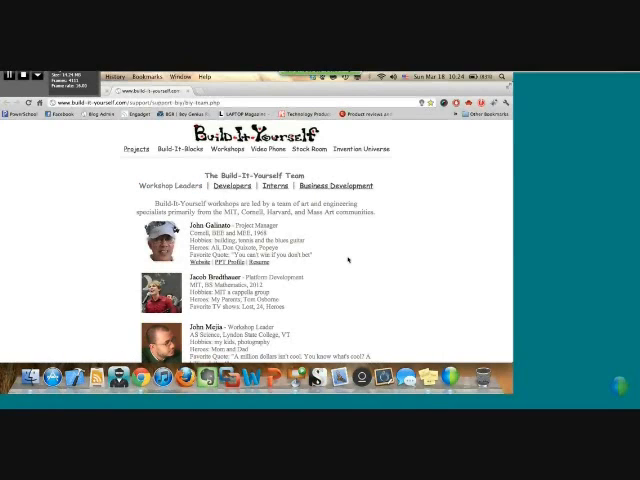
Scroll down the team page to view the Developers section's member profiles
{"action": "scroll", "scroll_direction": "down", "scroll_amount": 3}
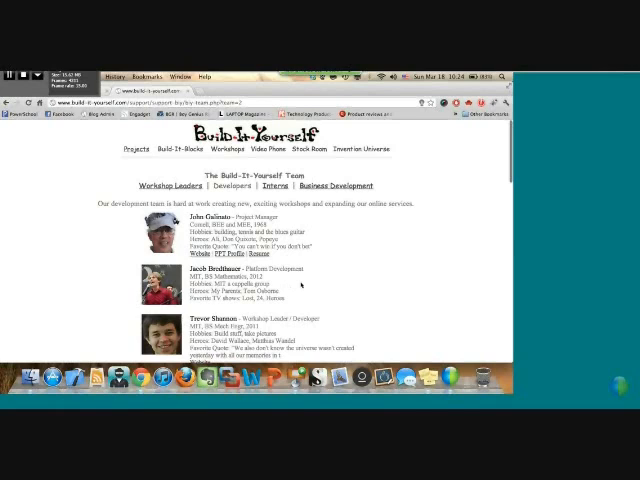
{"action": "scroll", "scroll_direction": "down", "scroll_amount": 3}
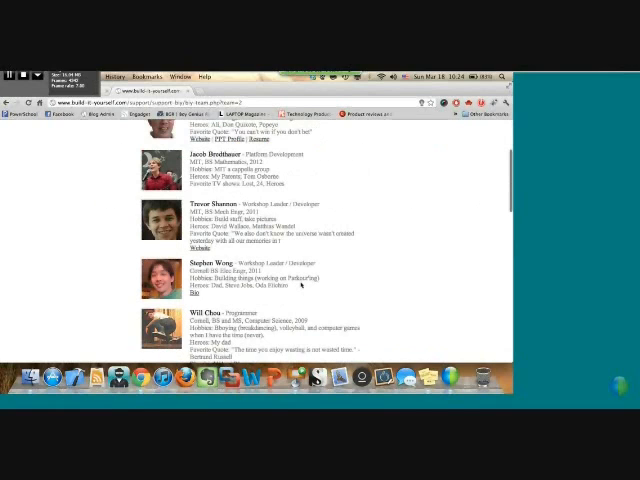
{"action": "scroll", "scroll_direction": "up", "scroll_amount": 3}
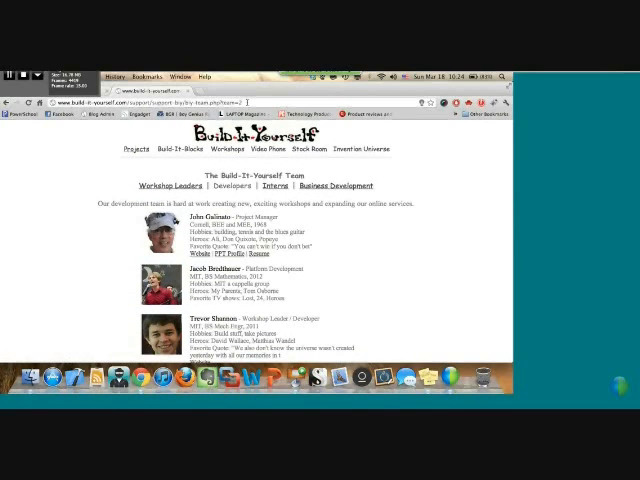
{"action": "mouse_move", "coordinate": [395, 202]}
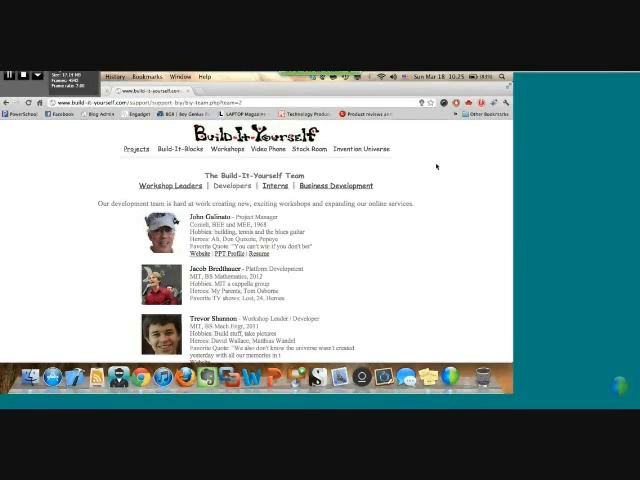
{"action": "mouse_move", "coordinate": [412, 167]}
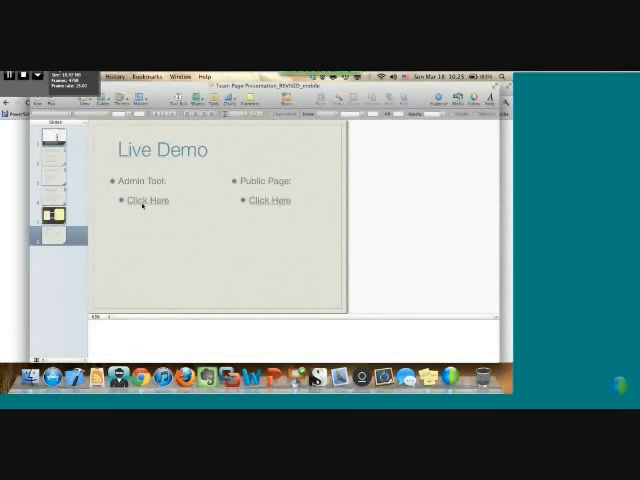
Follow the Admin Tool 'Click Here' link on the Live Demo slide
{"action": "left_click", "coordinate": [147, 200]}
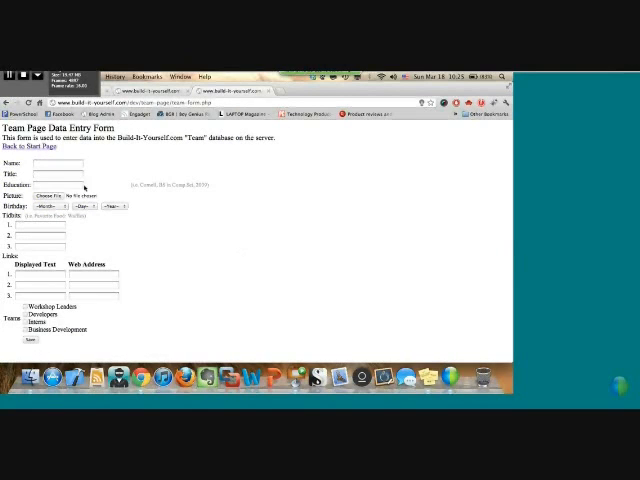
Leave the blank data entry form via Back to Start Page
{"action": "left_click", "coordinate": [57, 162]}
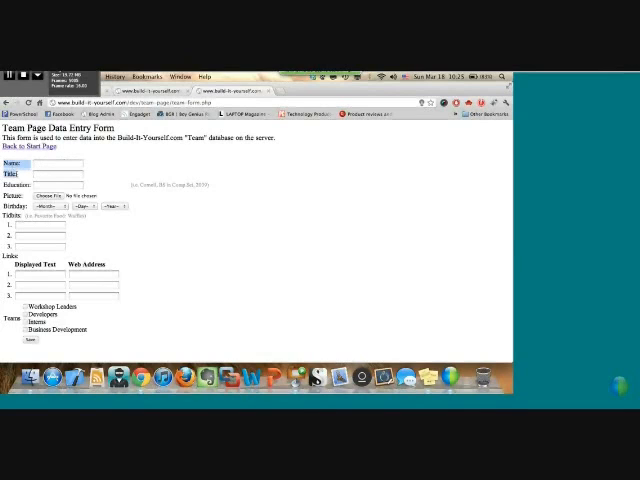
{"action": "left_click", "coordinate": [50, 162]}
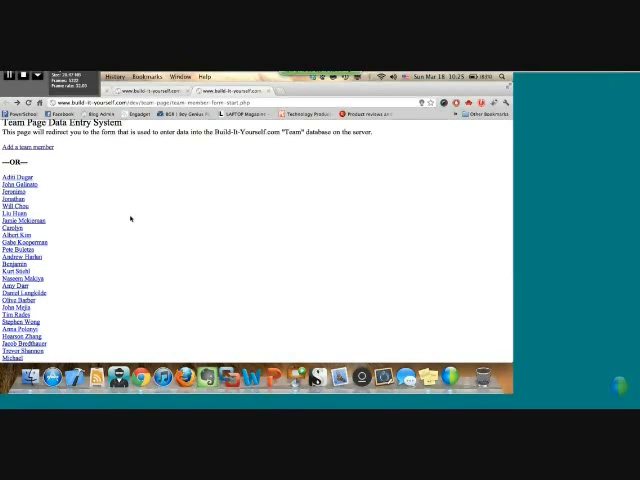
{"action": "mouse_move", "coordinate": [114, 277]}
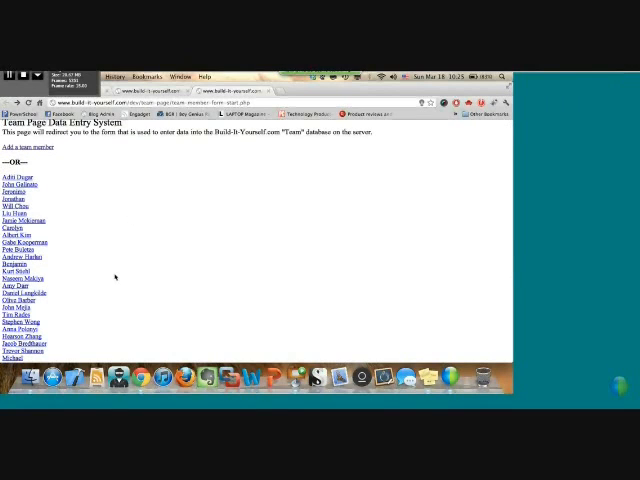
Scroll down the team member list to find a member to edit
{"action": "scroll", "scroll_direction": "down", "scroll_amount": 3}
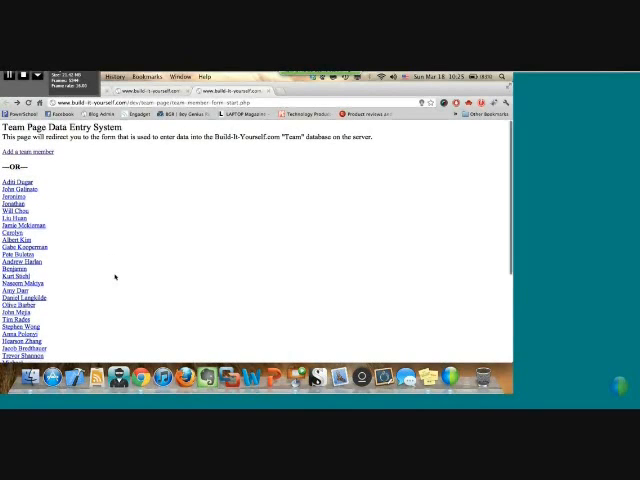
{"action": "scroll", "scroll_direction": "down", "scroll_amount": 3}
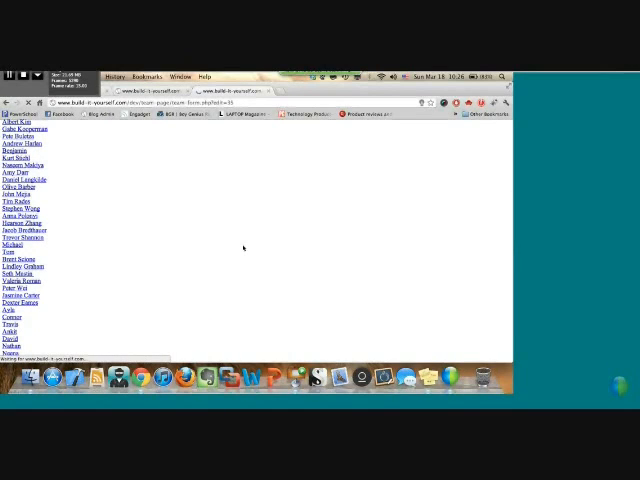
Open the chosen intern's prefilled Team Page Data Entry Form
{"action": "left_click", "coordinate": [12, 244]}
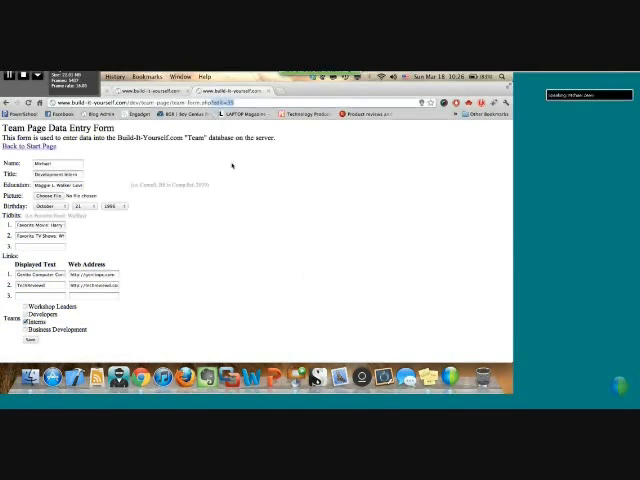
{"action": "mouse_move", "coordinate": [238, 148]}
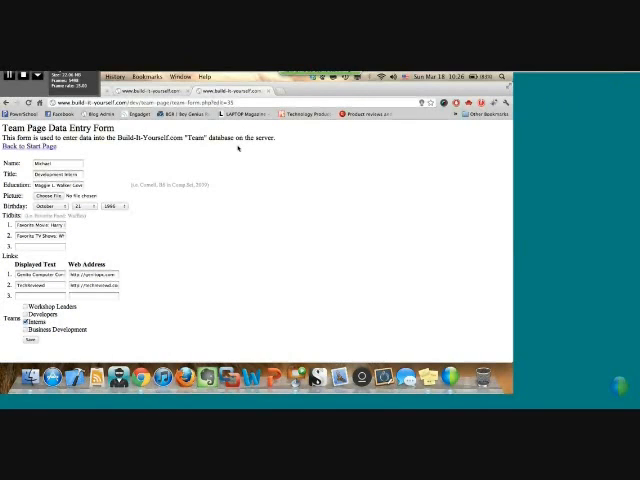
{"action": "mouse_move", "coordinate": [107, 165]}
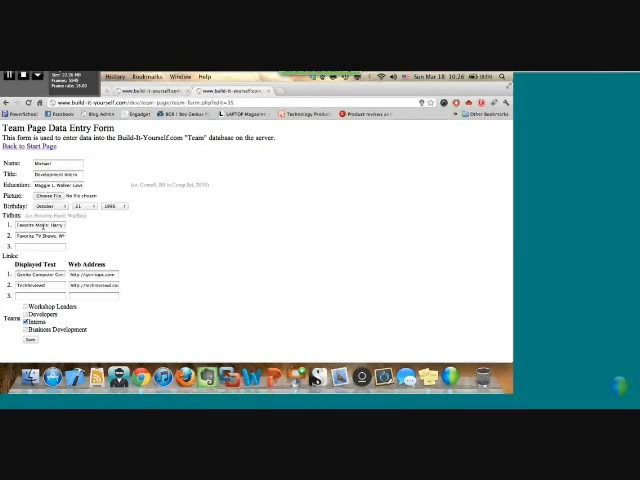
{"action": "mouse_move", "coordinate": [224, 317]}
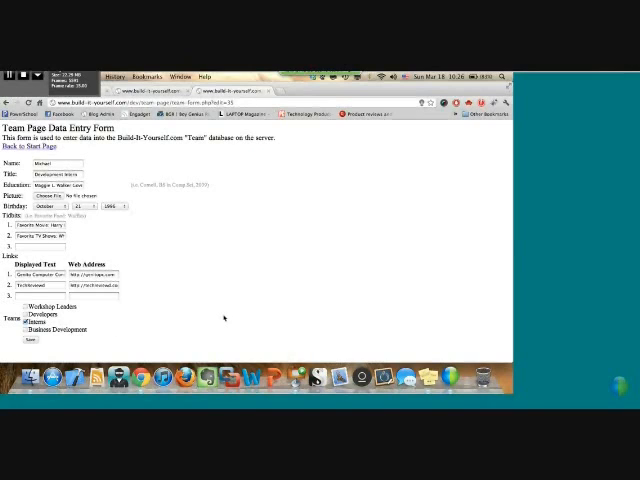